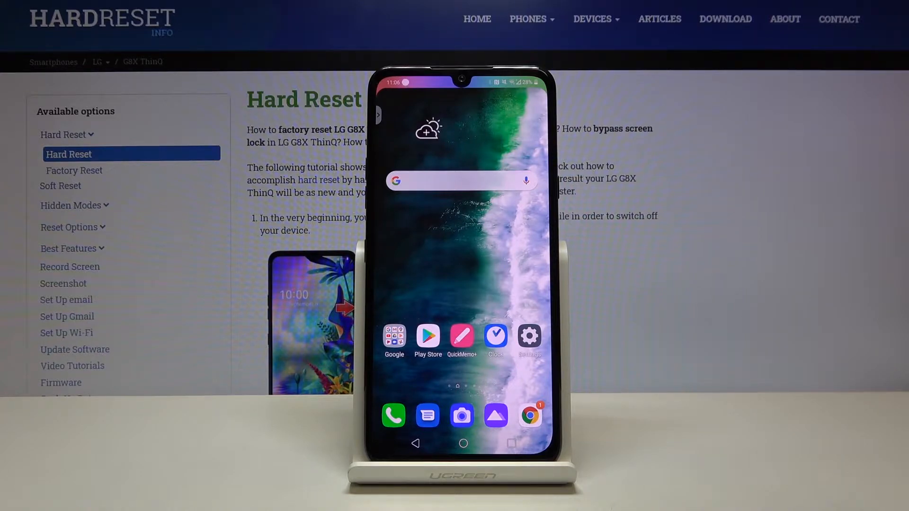
# Reach System > Backup in Settings and dismiss the LG Mobile Switch notice
pyautogui.click(528, 337)
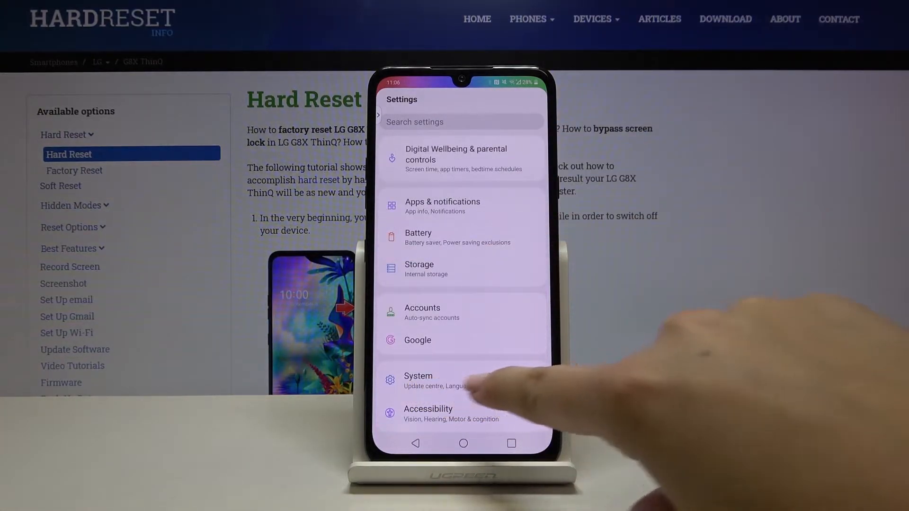
pyautogui.click(418, 380)
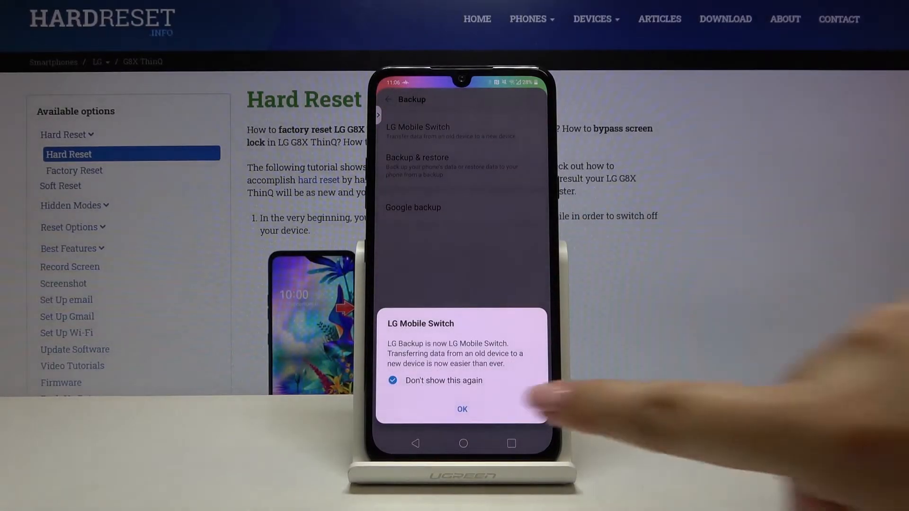
pyautogui.click(462, 409)
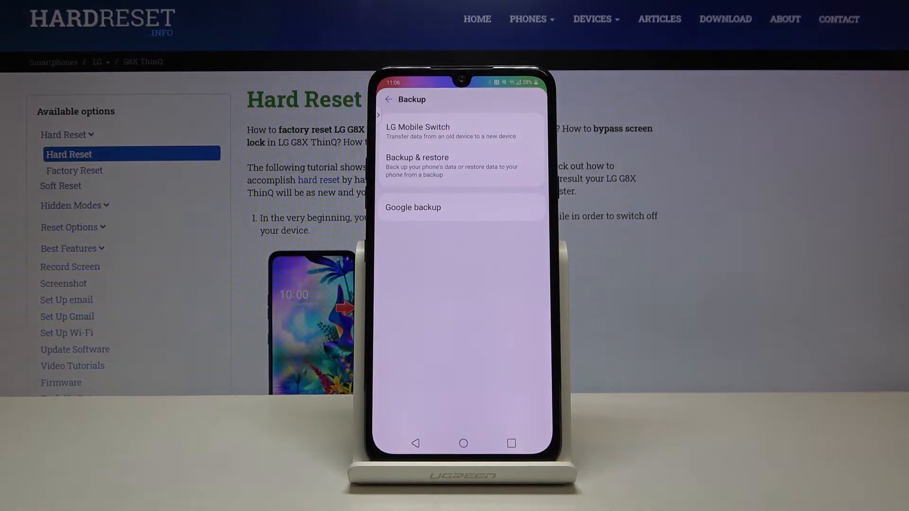
# Switch on Back up to Google Drive from the Google backup page
pyautogui.click(412, 207)
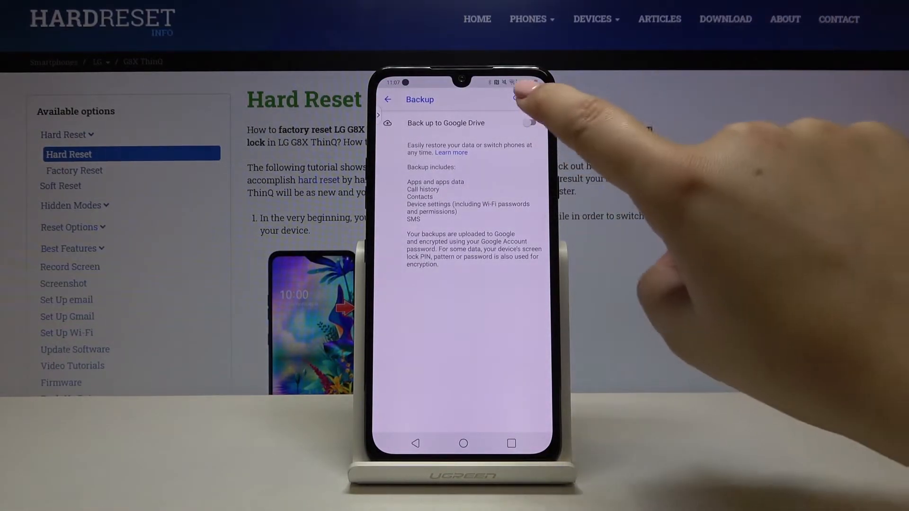
pyautogui.click(531, 123)
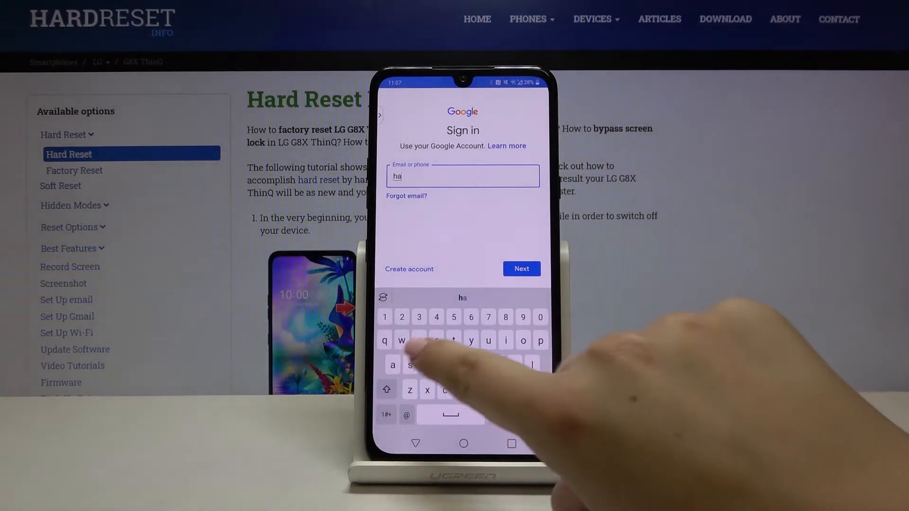
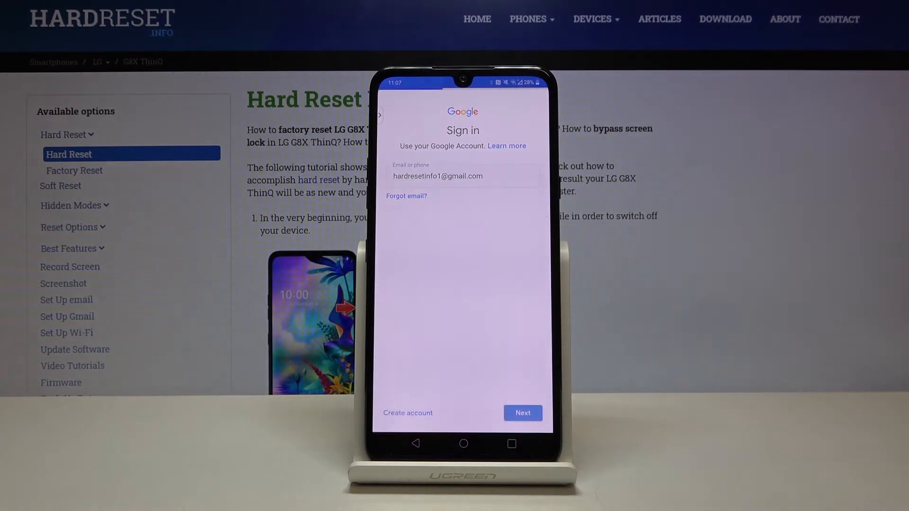
# Submit the email and account password to reach Google's Terms of Service
pyautogui.click(521, 413)
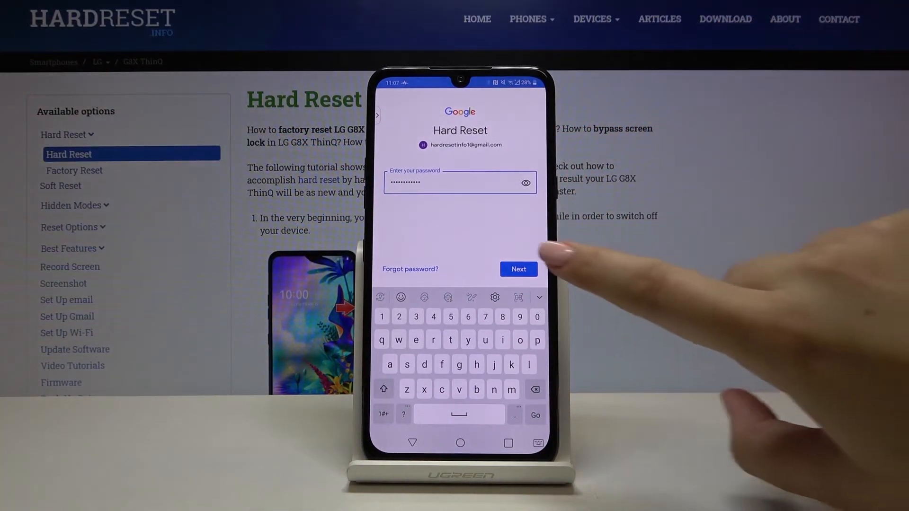
pyautogui.click(518, 269)
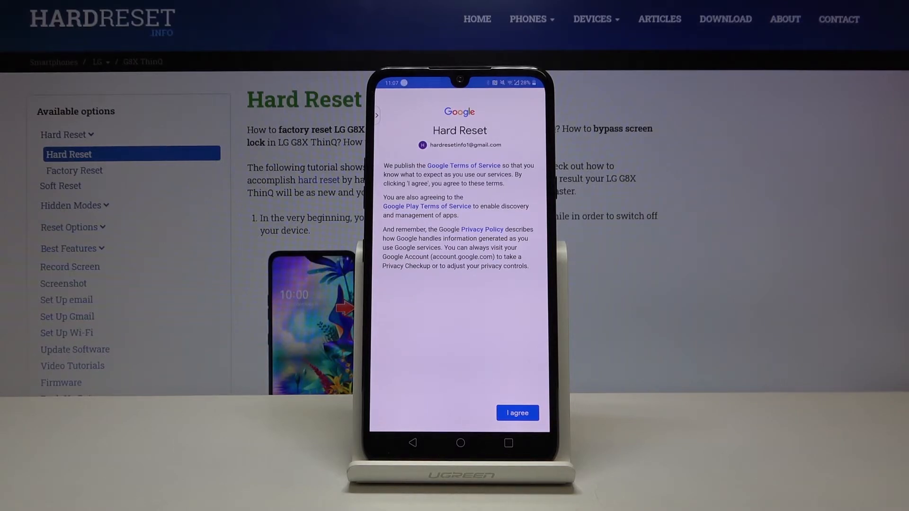
# Review the Google Privacy Policy, close it, and agree to Google's terms
pyautogui.click(465, 165)
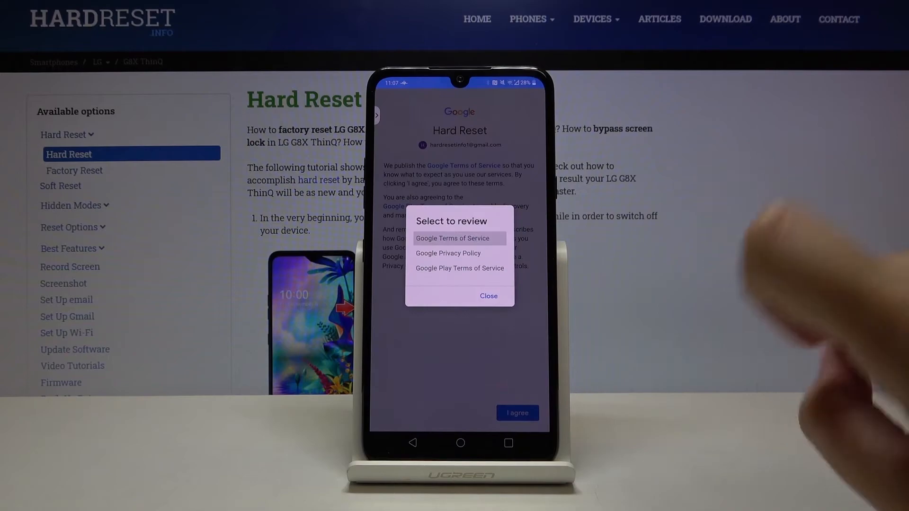
pyautogui.click(448, 253)
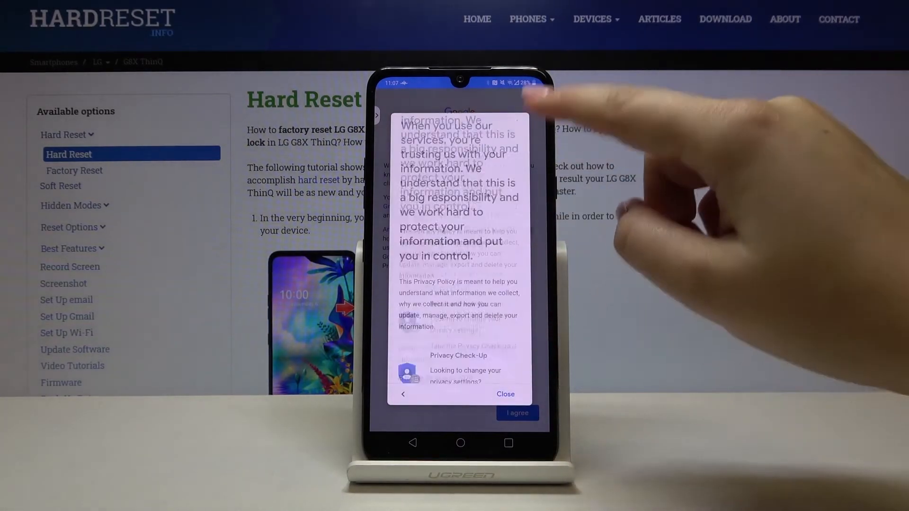
pyautogui.click(504, 395)
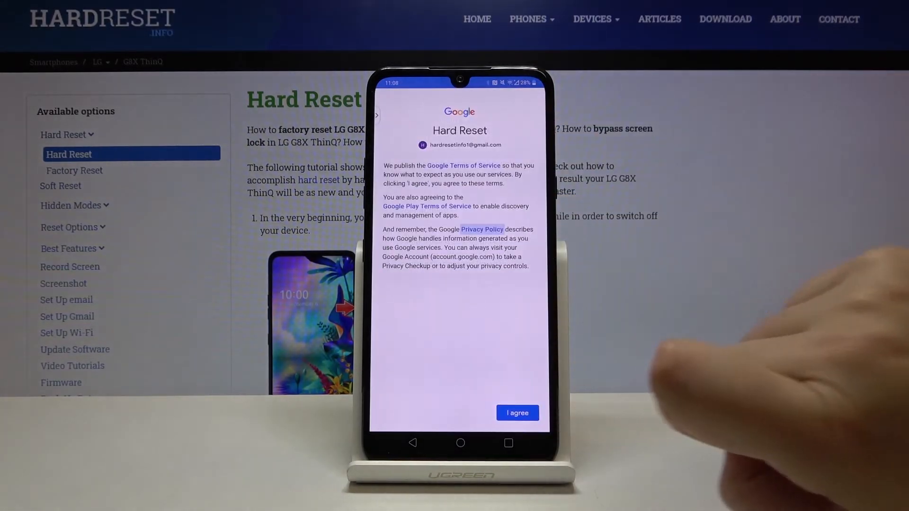
pyautogui.click(517, 413)
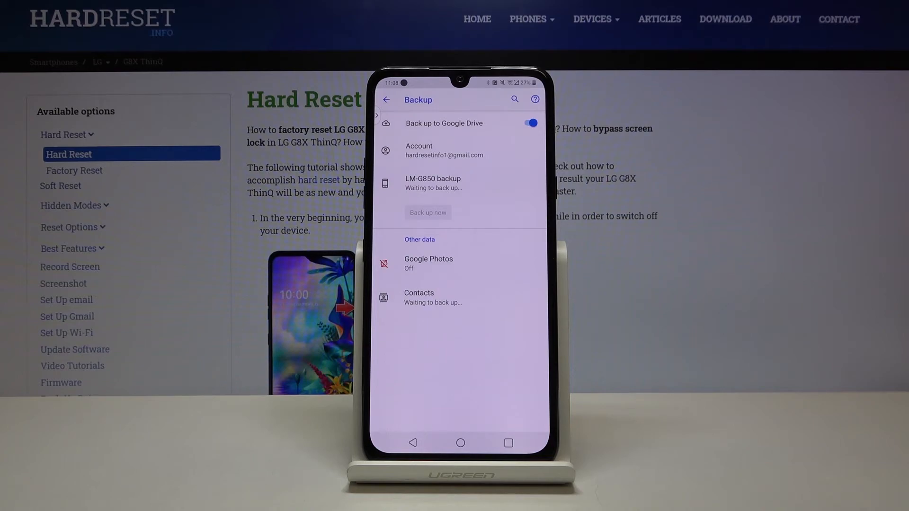
# Confirm Google Drive backup is on and return to the home screen
pyautogui.click(460, 444)
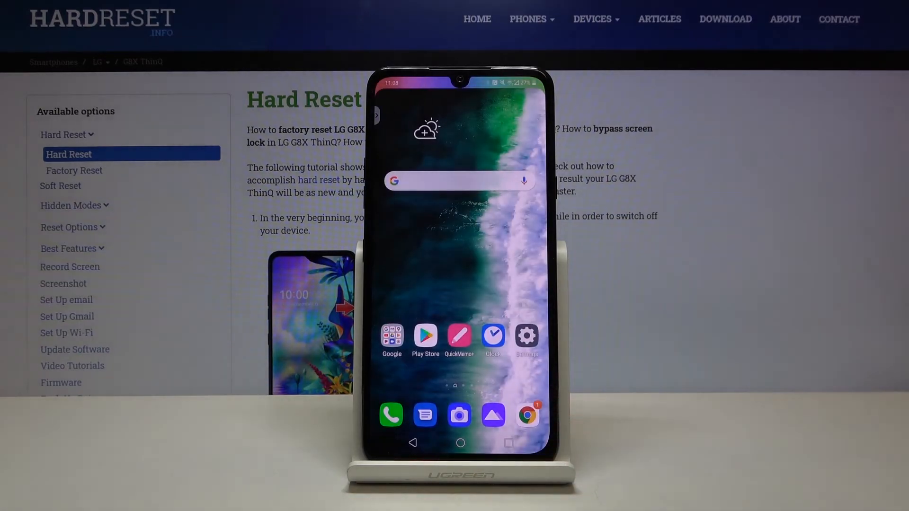